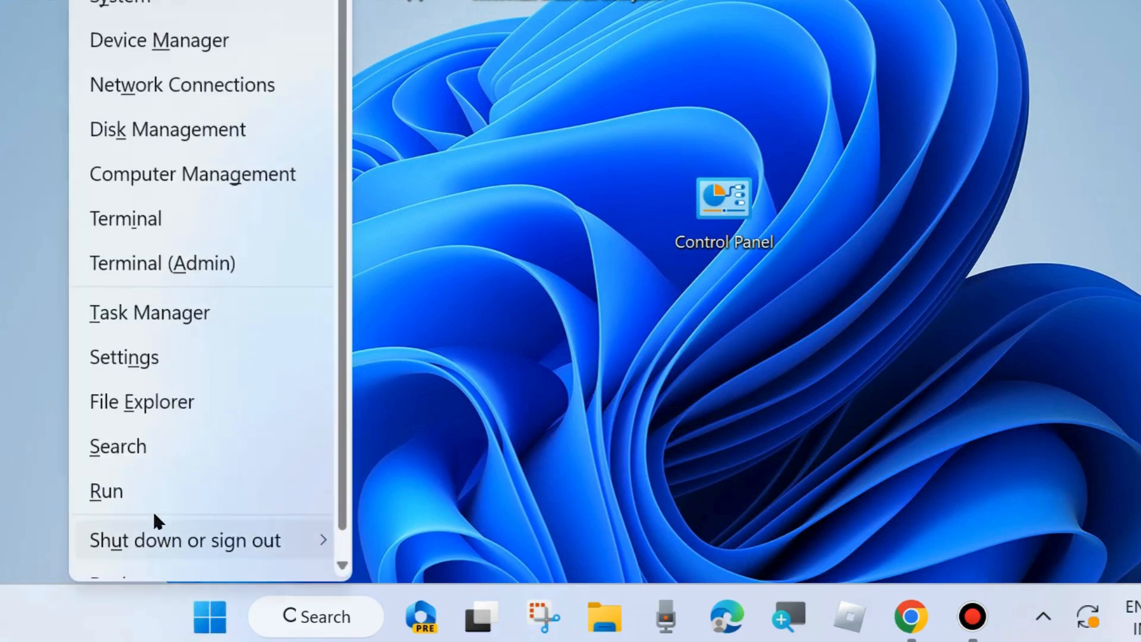
mouse_move(106, 492)
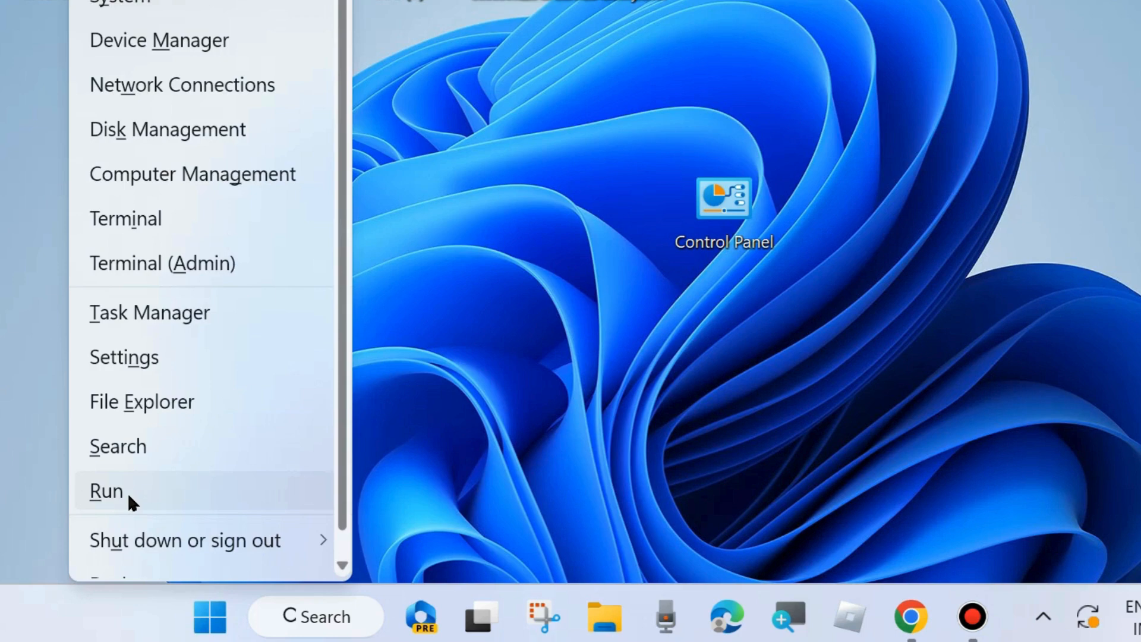
Launch the Local Group Policy Editor by running gpedit.msc from the Run box.
click(106, 491)
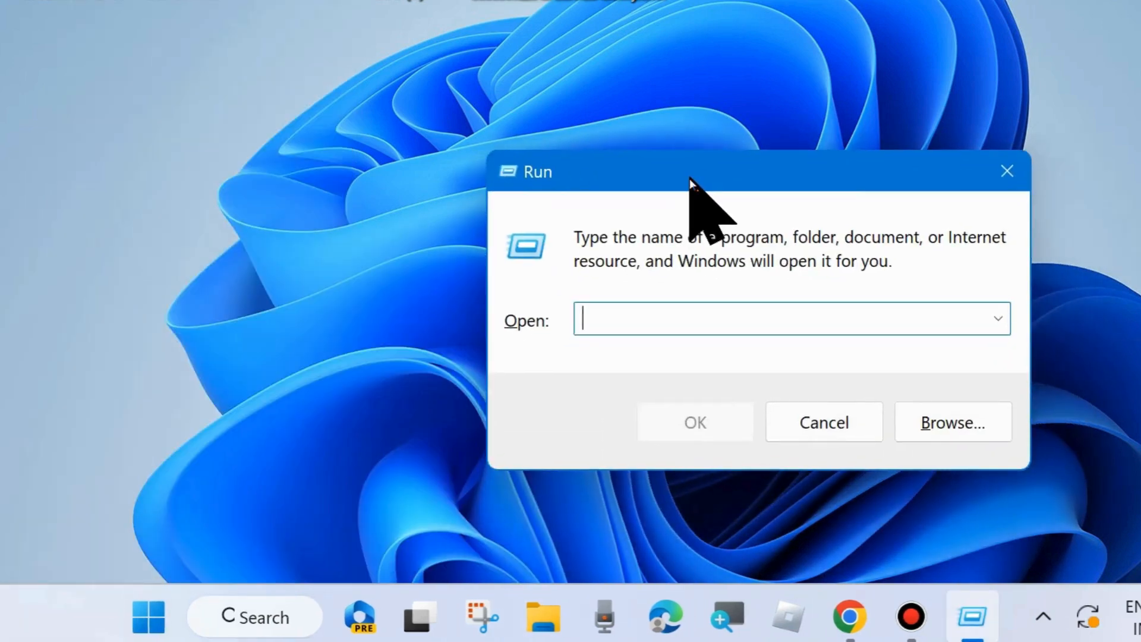
text(gpedit.msc)
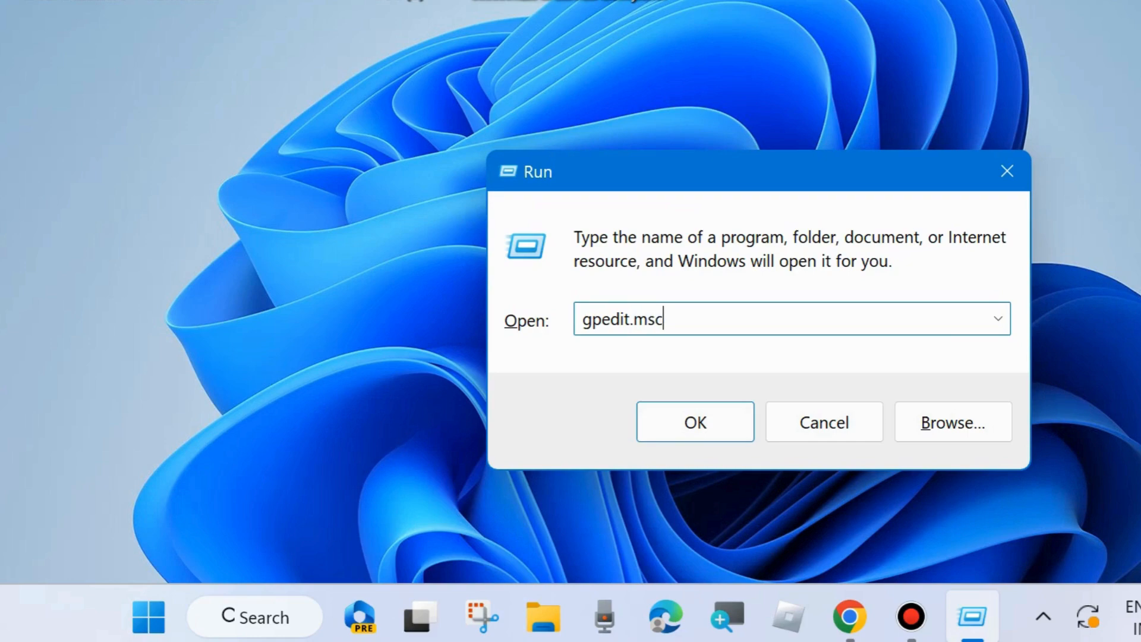
click(693, 422)
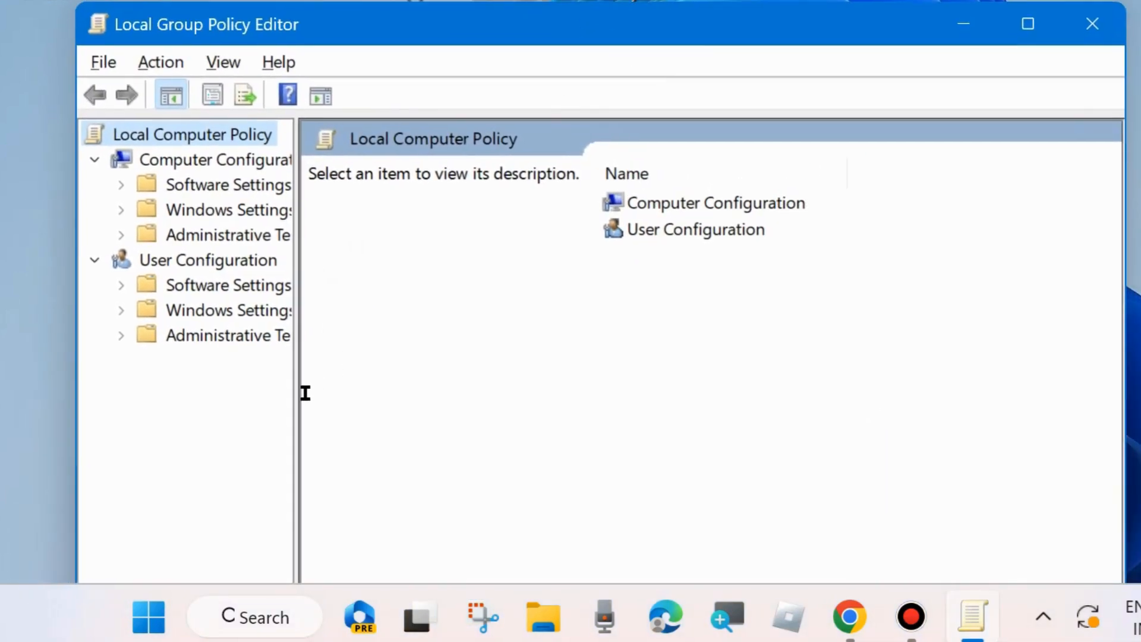
Widen the tree pane and select Start Menu and Taskbar under User Configuration's Administrative Templates.
drag(299, 394, 428, 401)
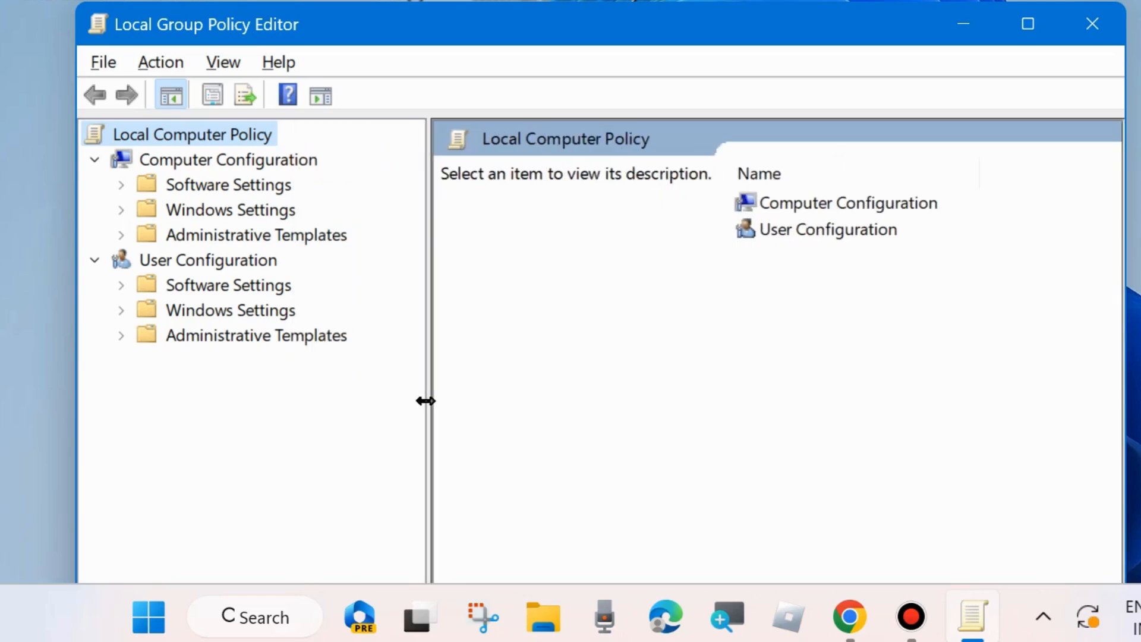
mouse_move(236, 270)
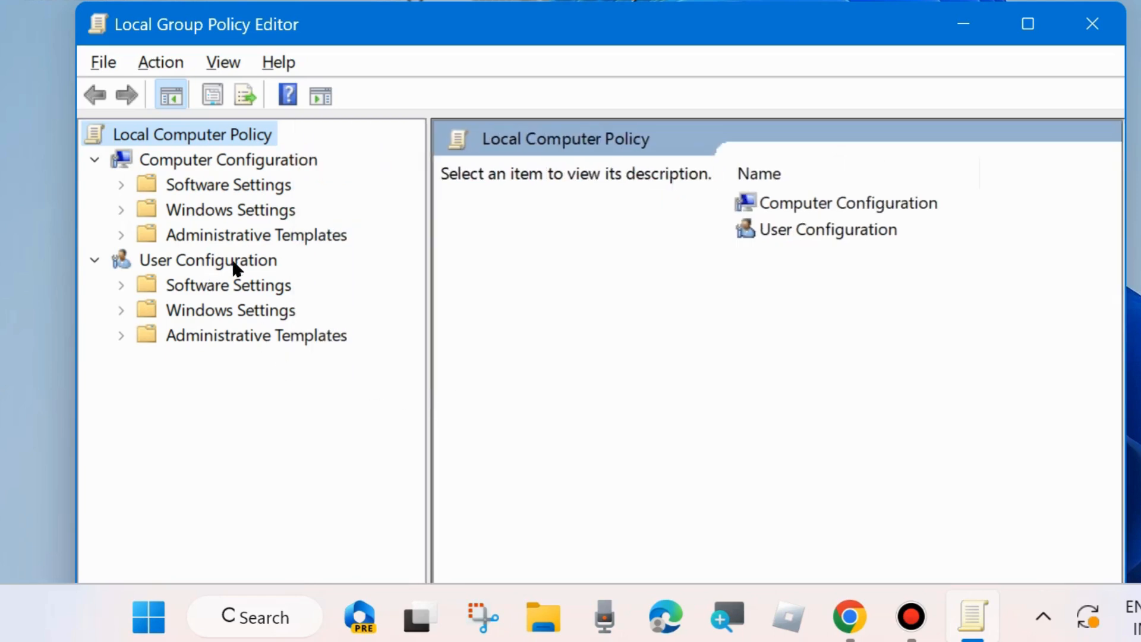
click(122, 335)
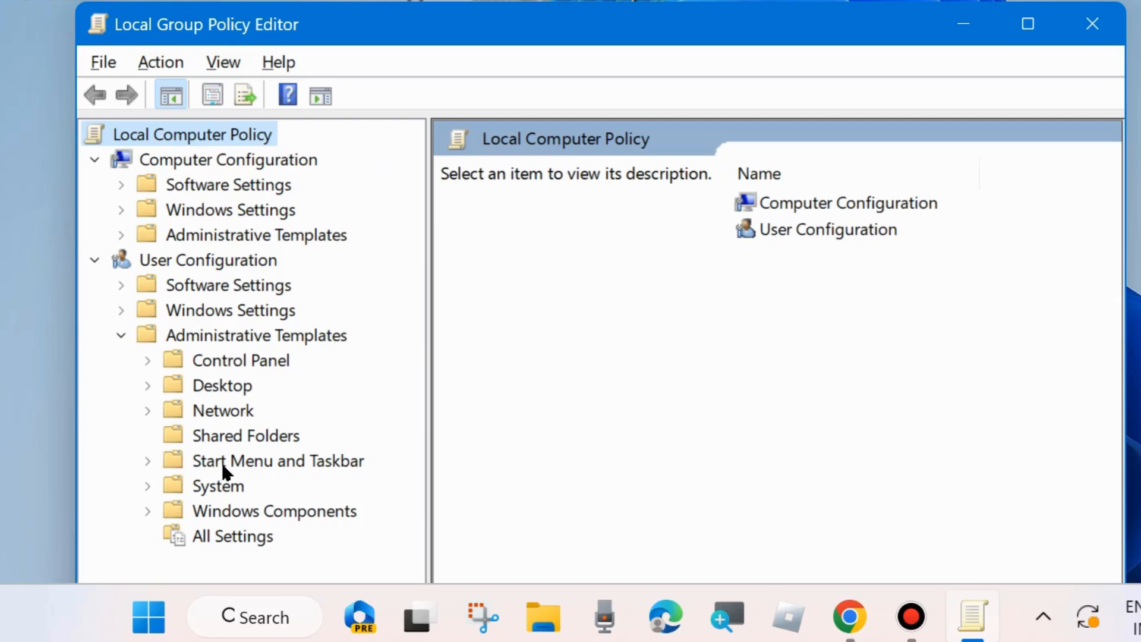
click(148, 461)
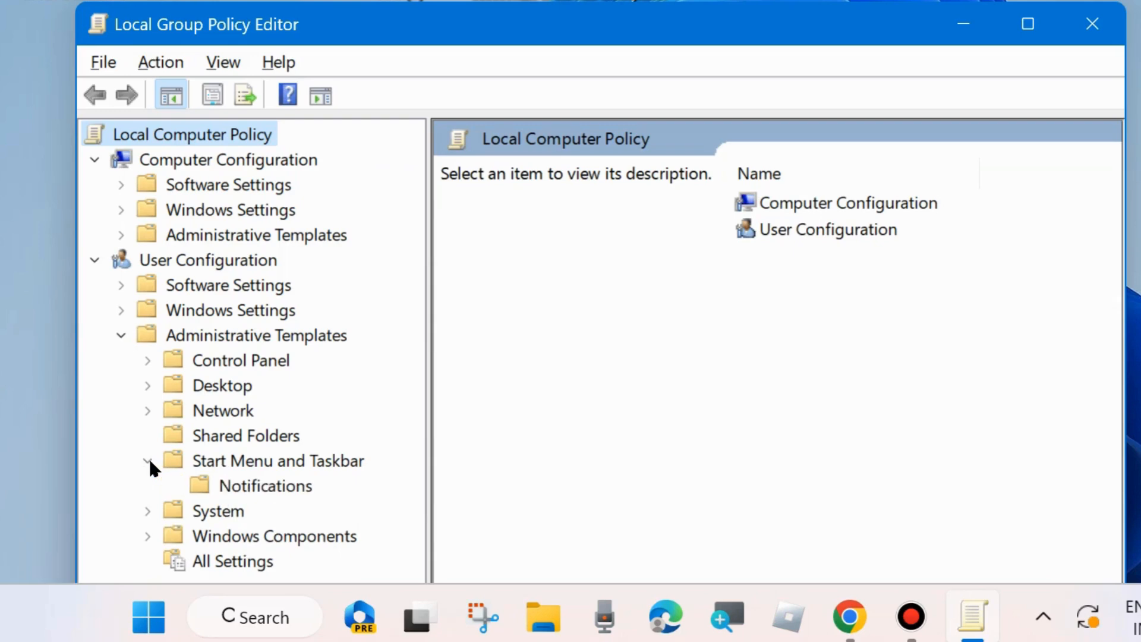
click(277, 460)
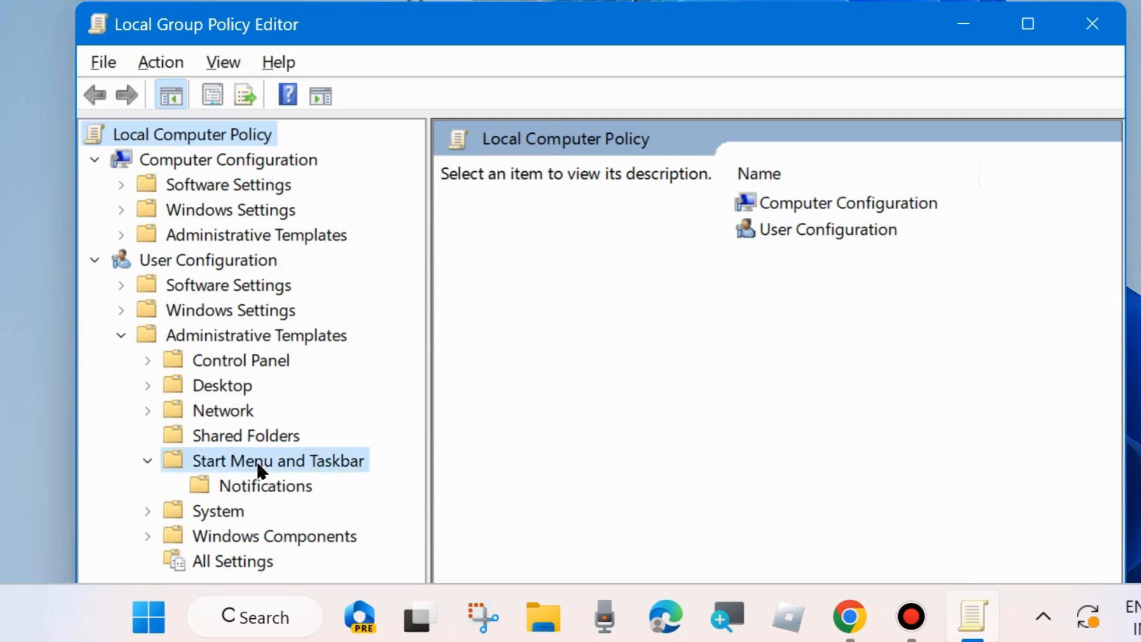
click(278, 460)
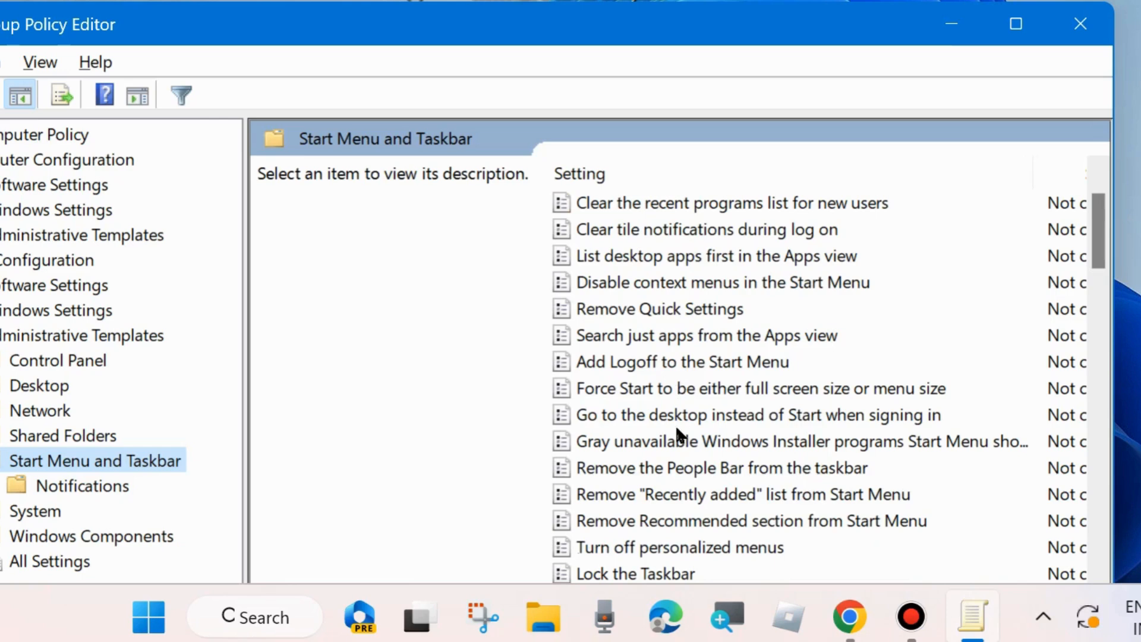
Select the 'Prevent users from uninstalling applications from Start' policy in the settings list.
scroll(down, 3)
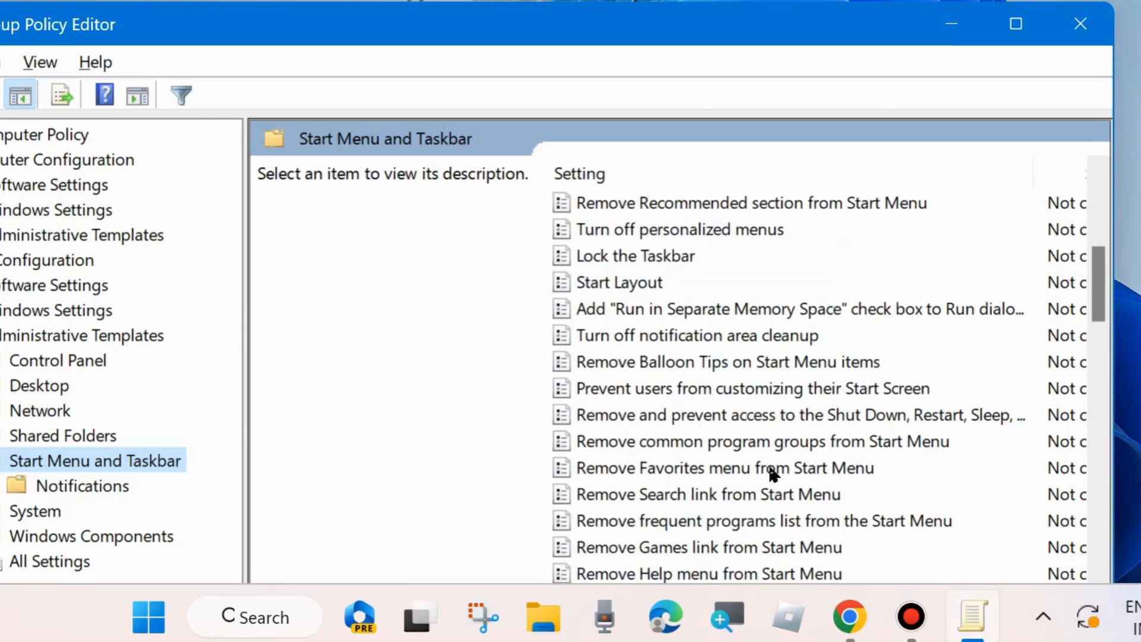
mouse_move(644, 415)
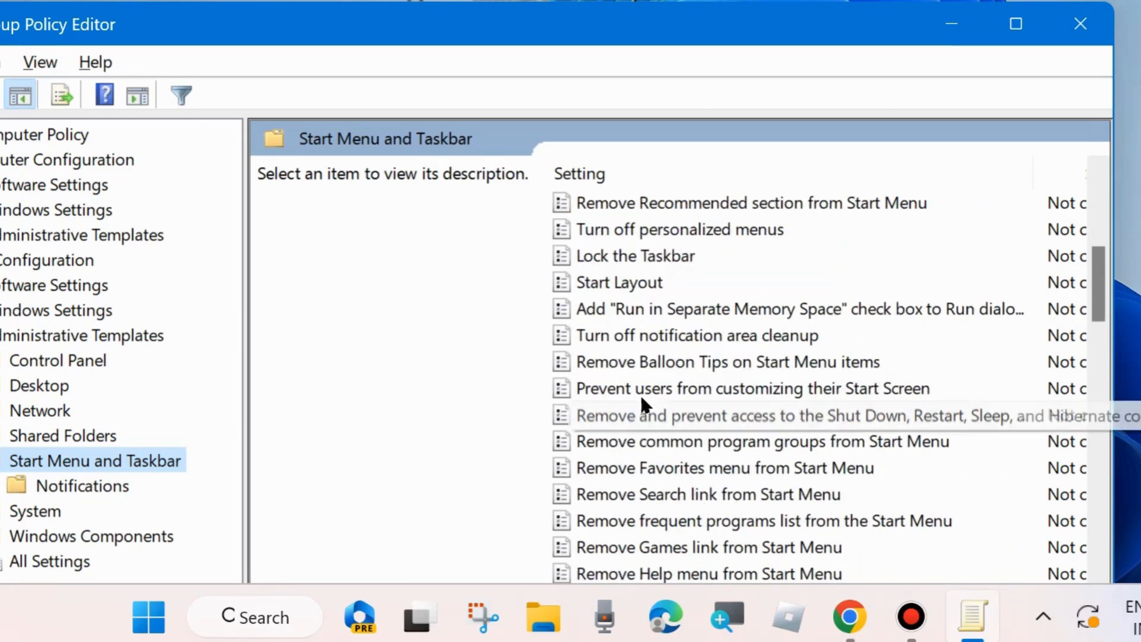
scroll(down, 3)
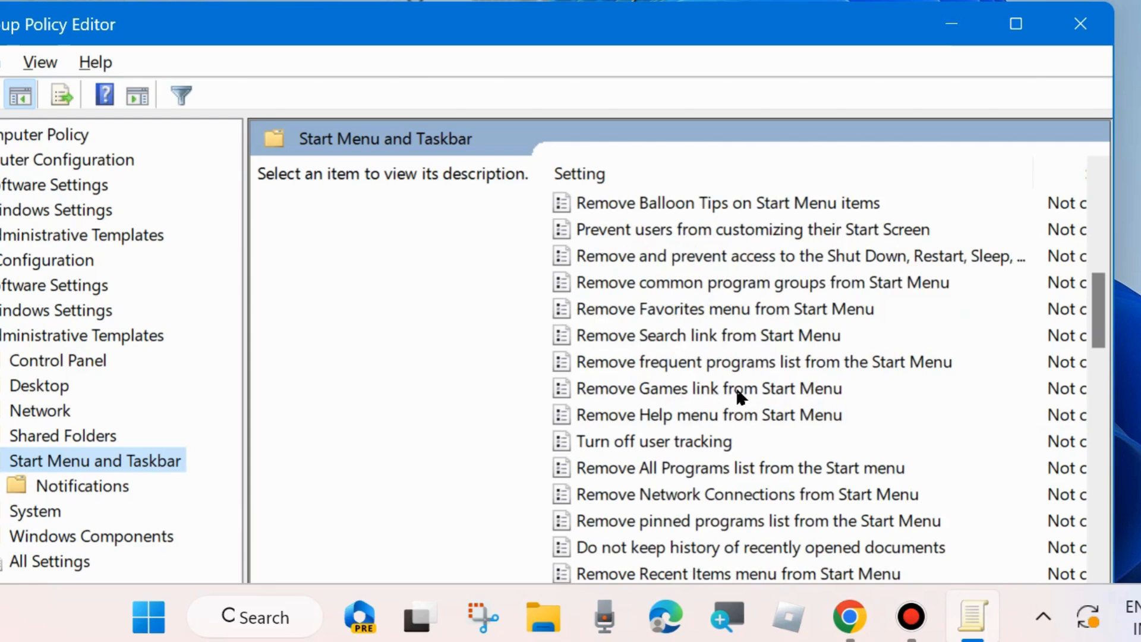
scroll(down, 3)
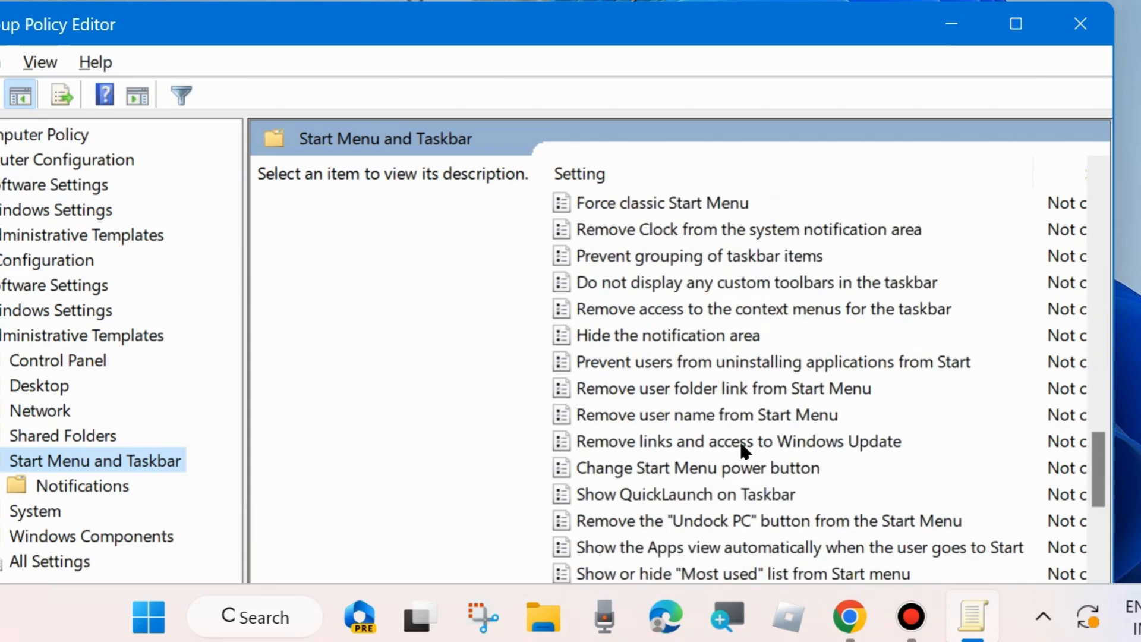
scroll(down, 3)
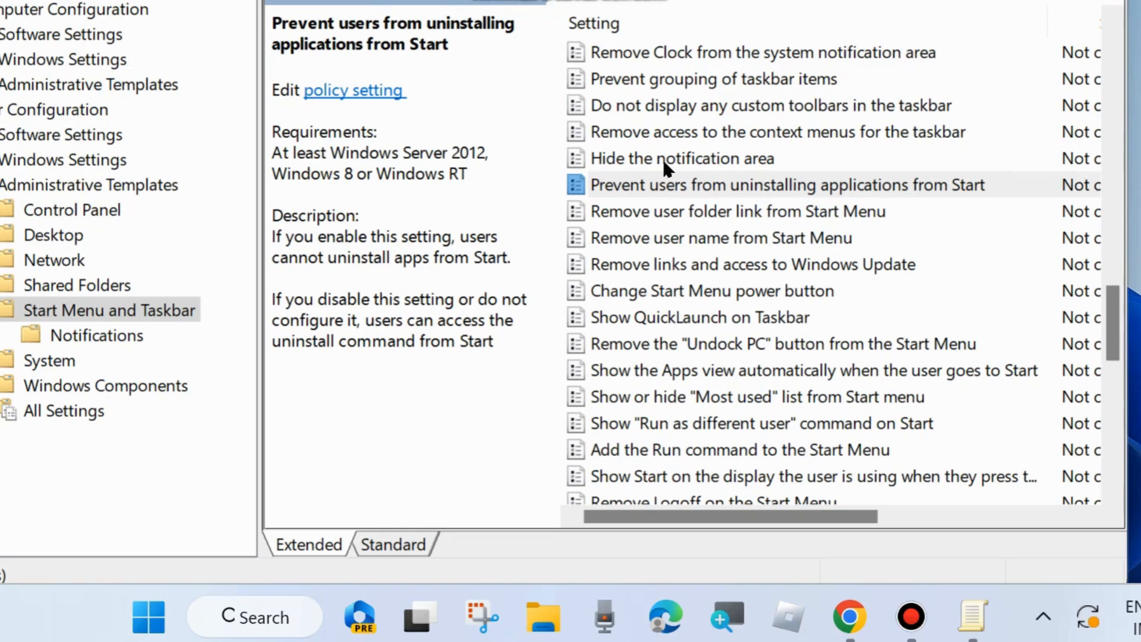
click(787, 184)
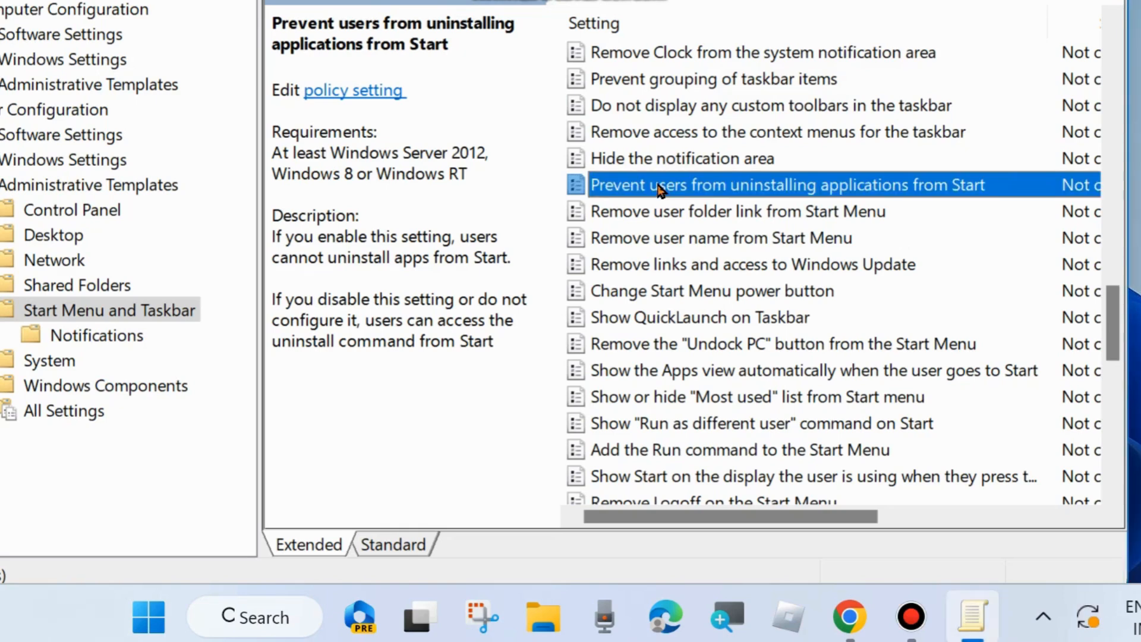
mouse_move(806, 202)
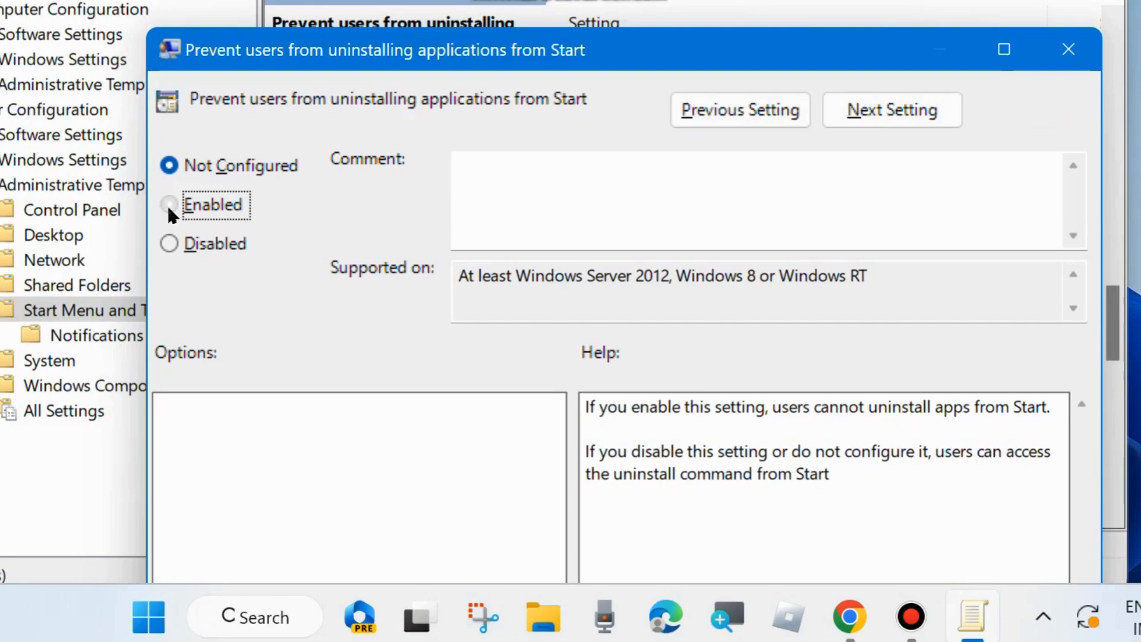
Set the uninstall-prevention policy to Enabled.
click(167, 205)
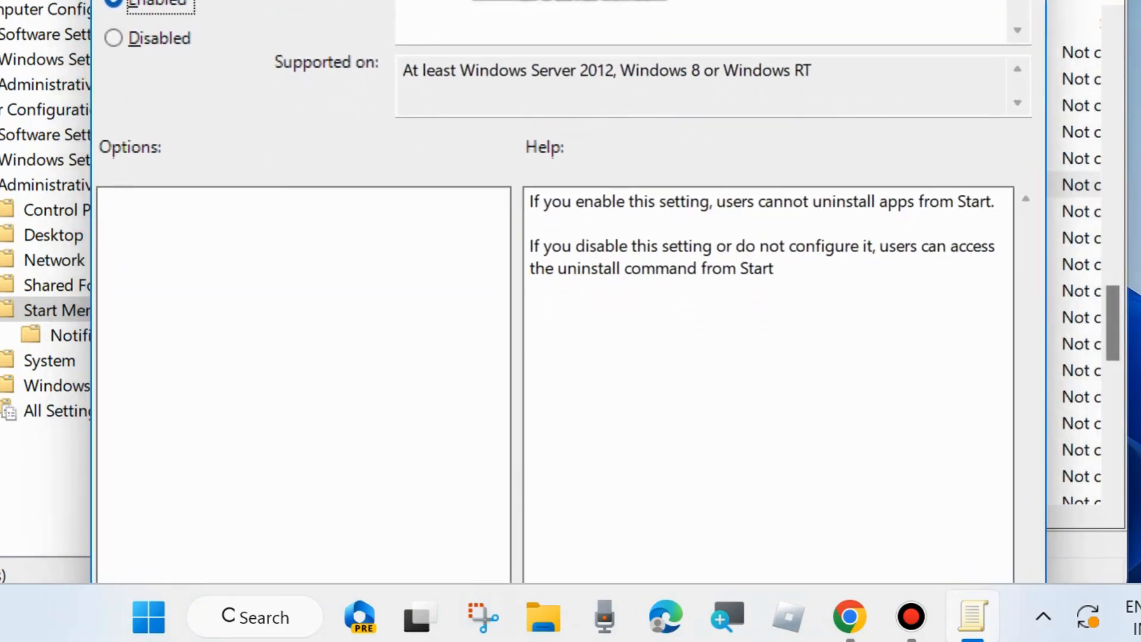
mouse_move(961, 580)
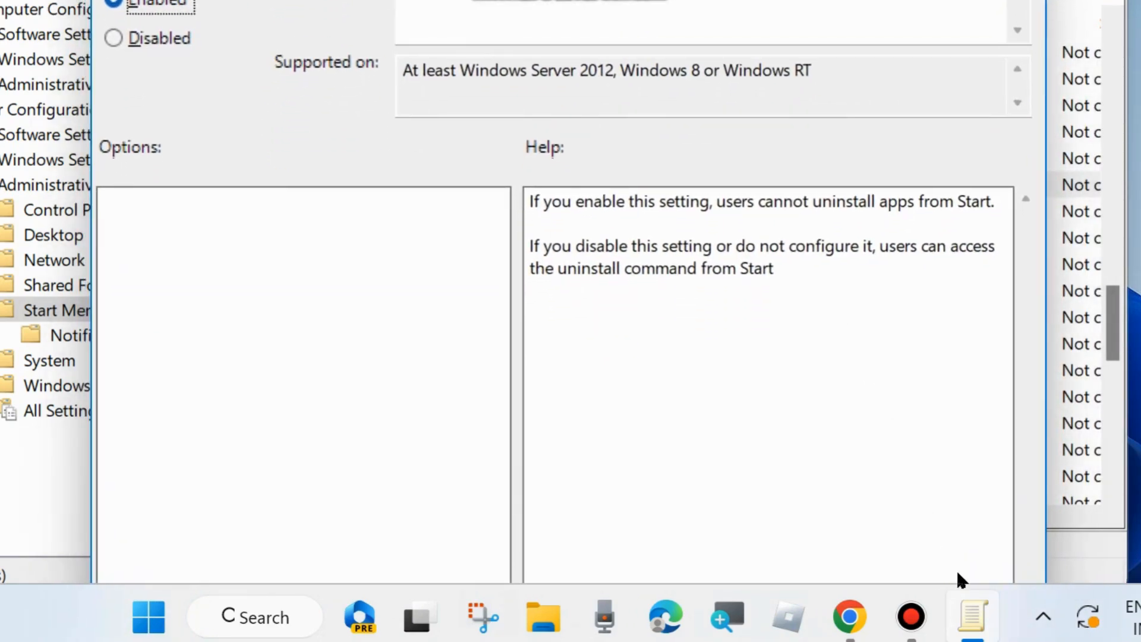
mouse_move(815, 590)
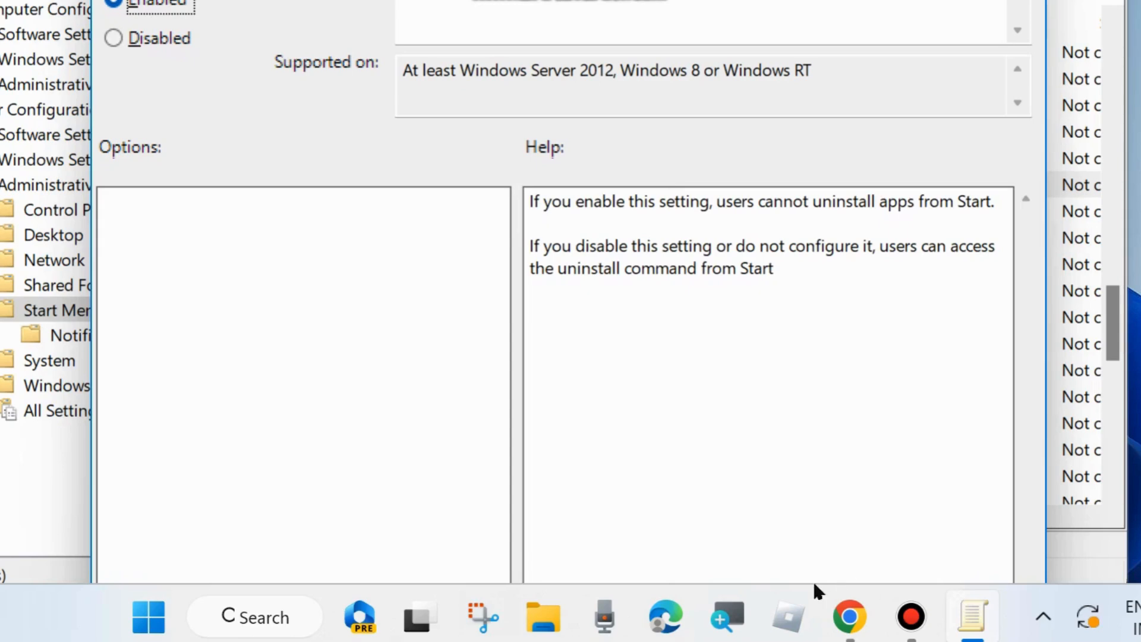
mouse_move(778, 371)
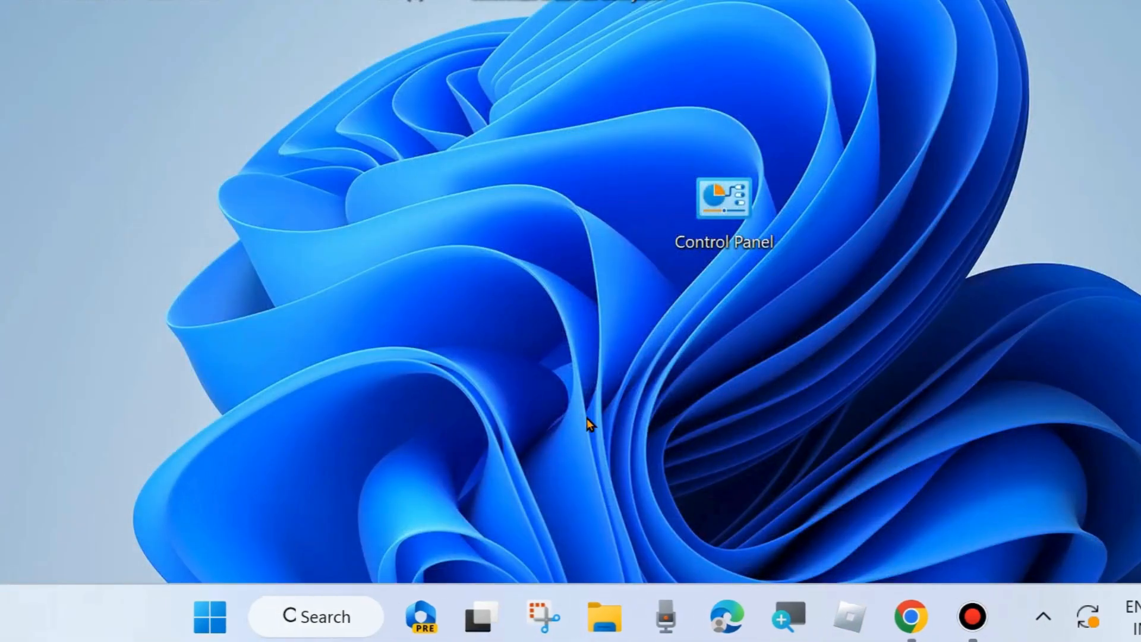
Launch the Services console by running services.msc from the Start button's Run box.
right_click(209, 617)
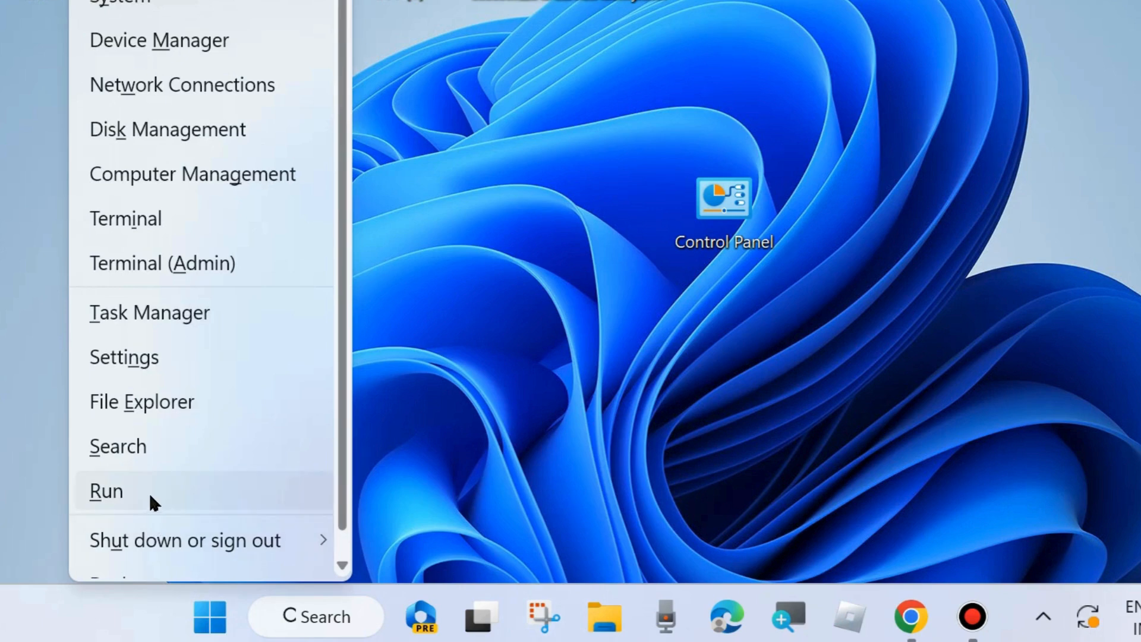
click(106, 491)
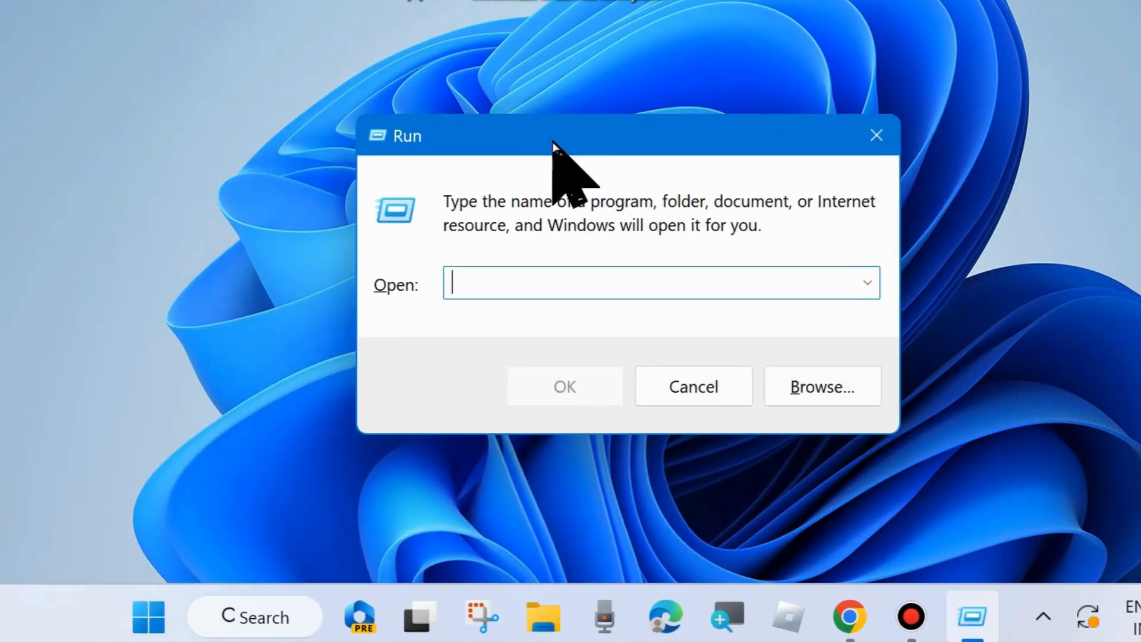
text(serv)
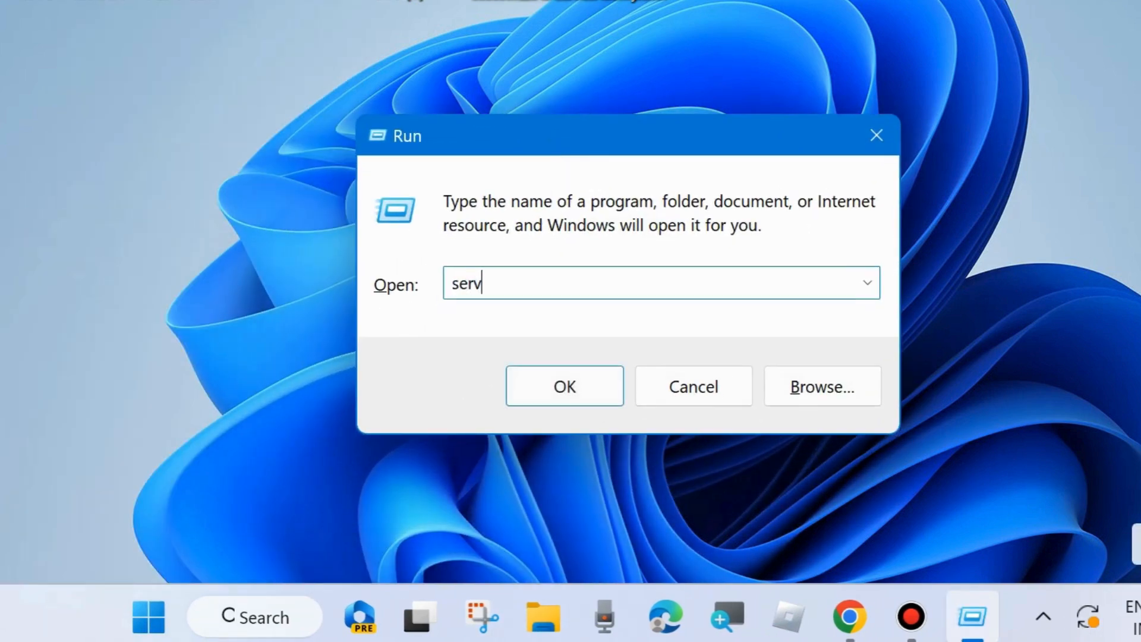
text(ices)
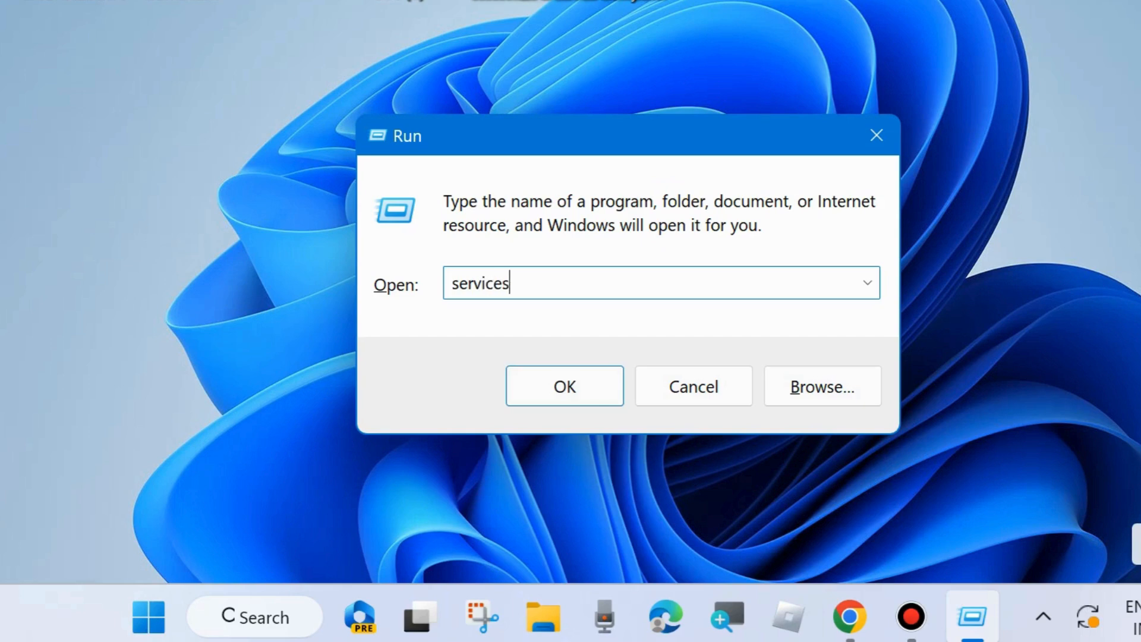
text(.msc)
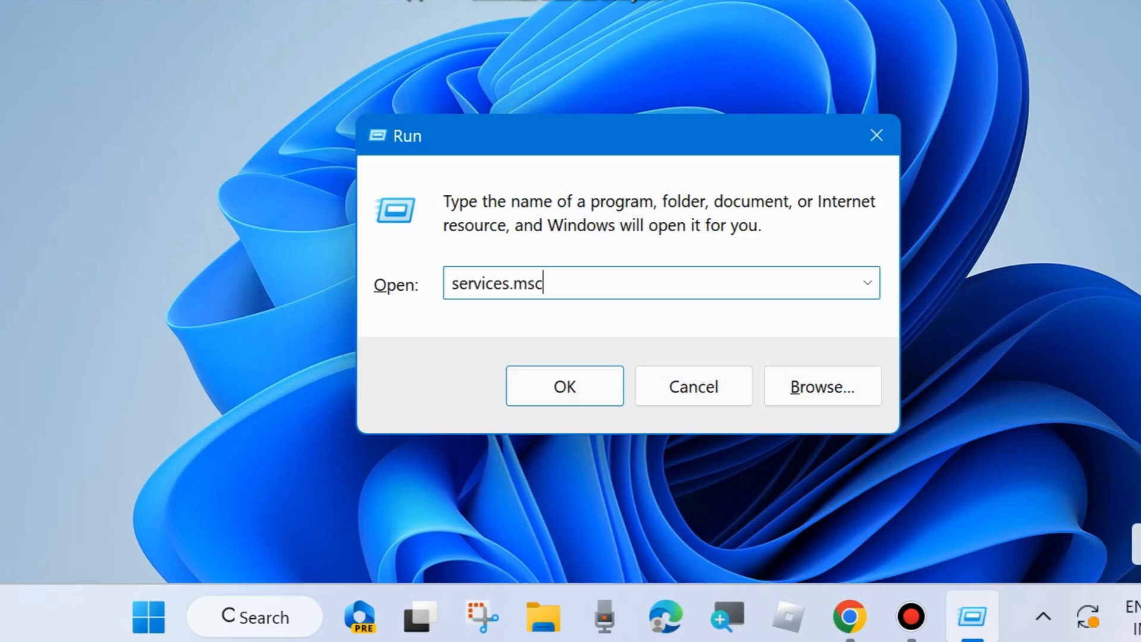
mouse_move(639, 312)
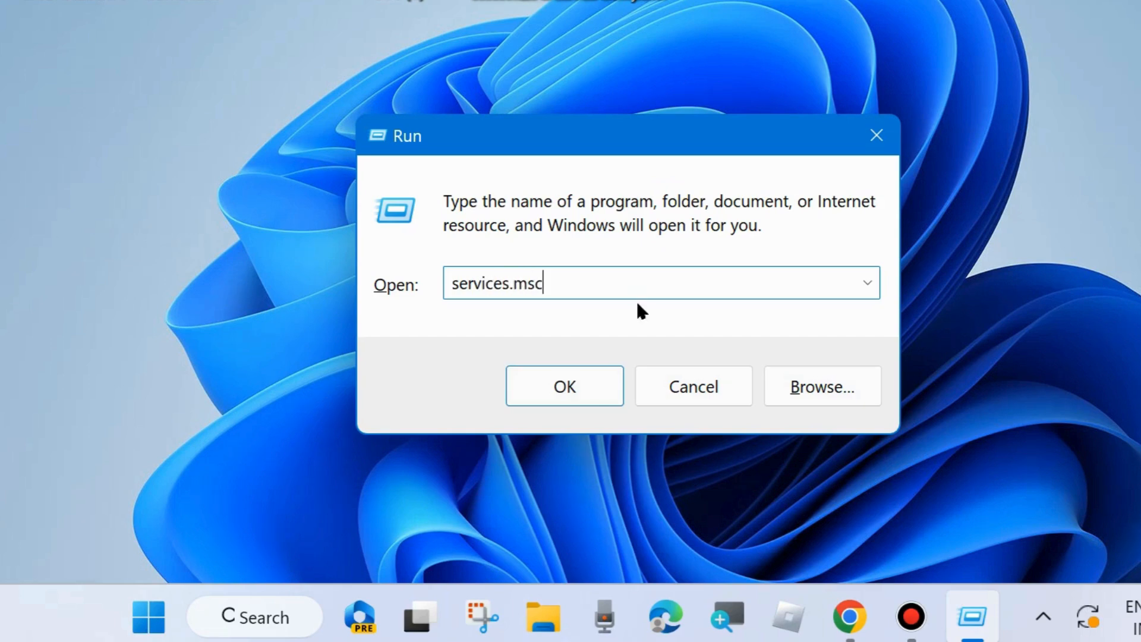
click(563, 385)
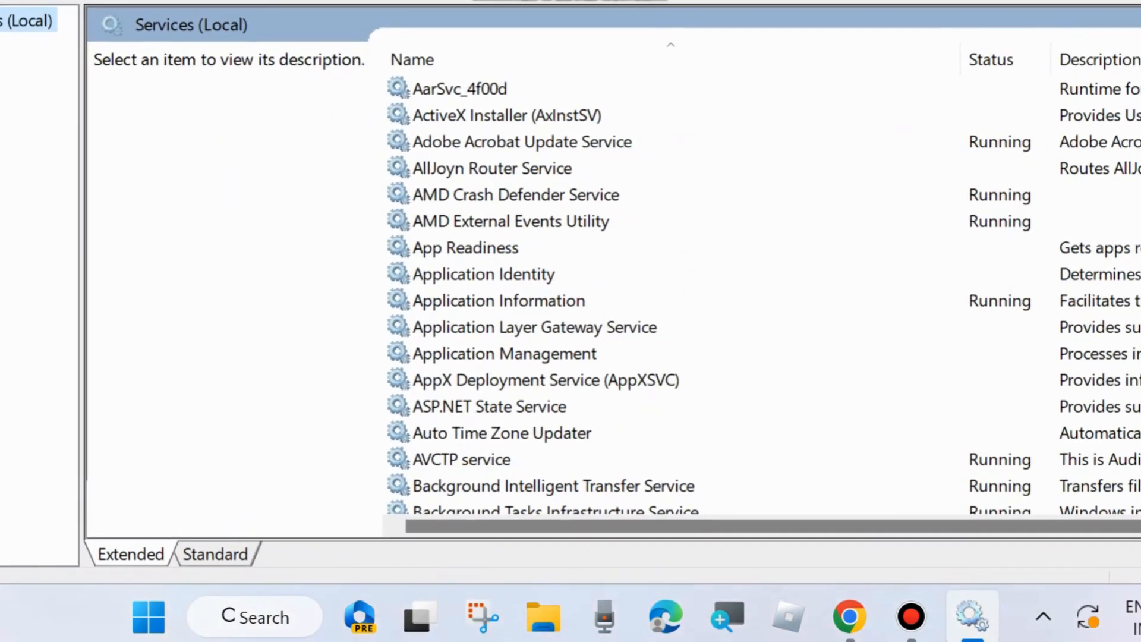
Locate Windows Installer in the services list and open its Properties dialog.
scroll(down, 3)
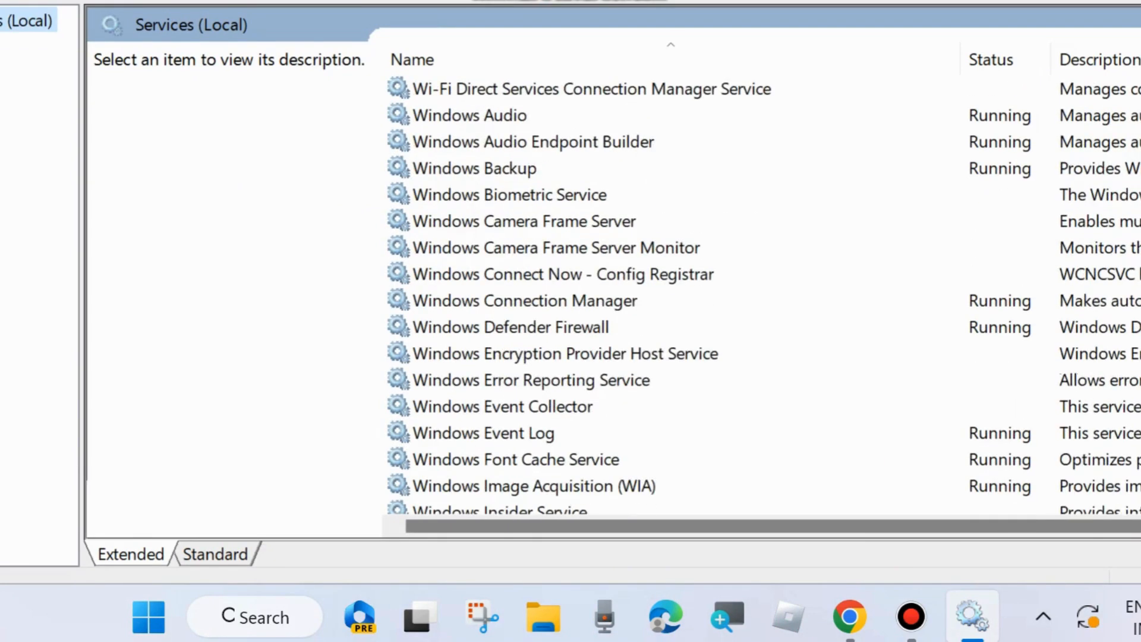
scroll(down, 3)
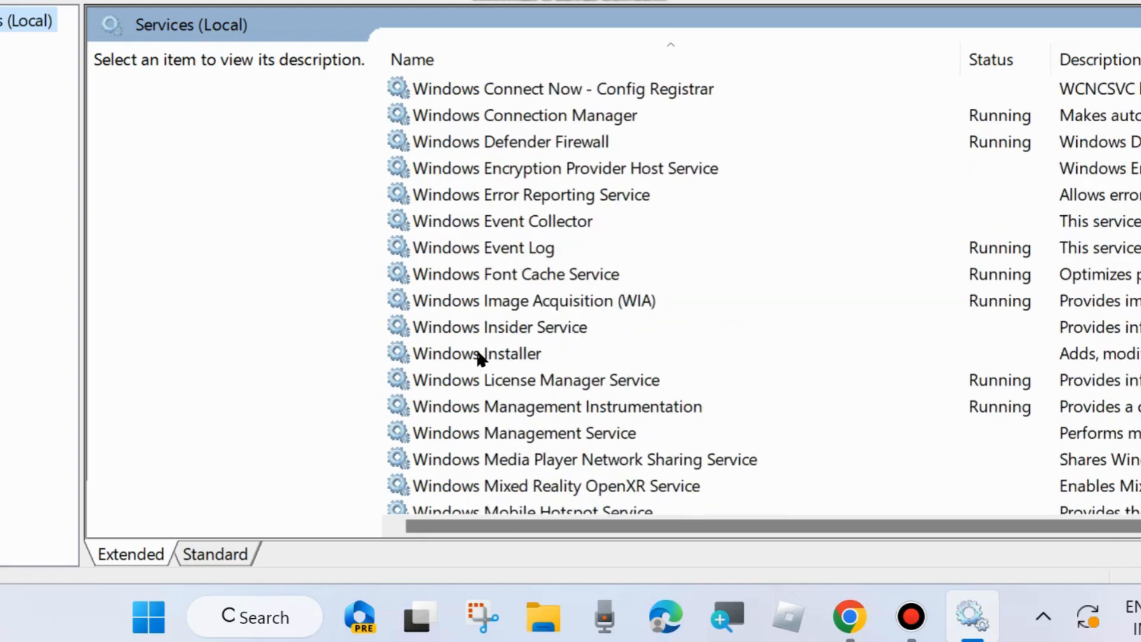
click(475, 353)
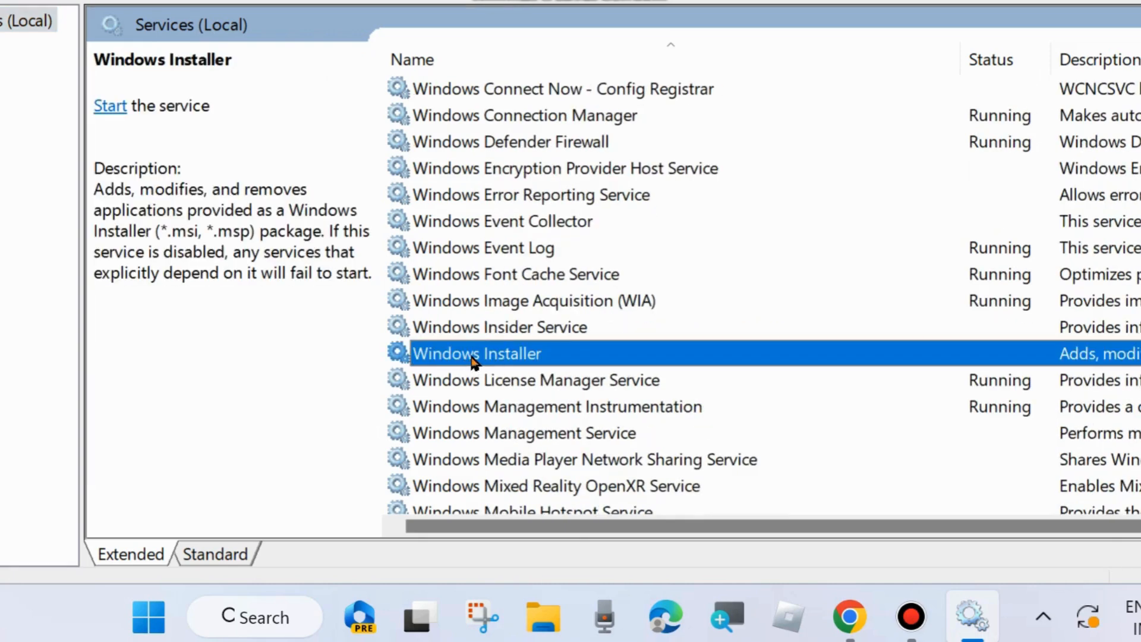
right_click(477, 355)
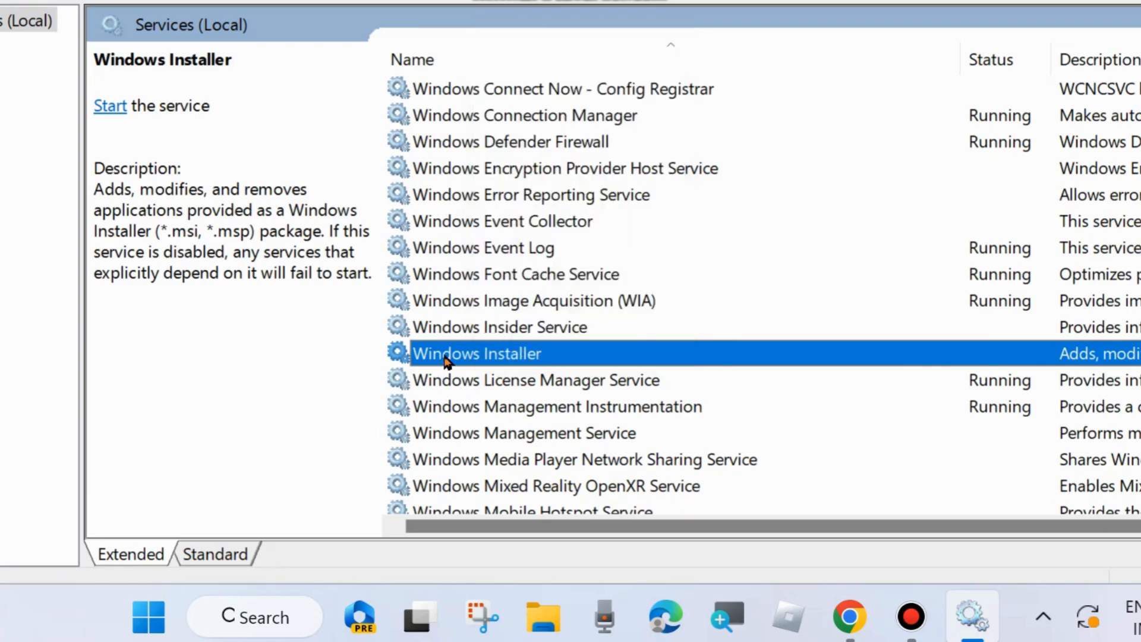
double_click(477, 353)
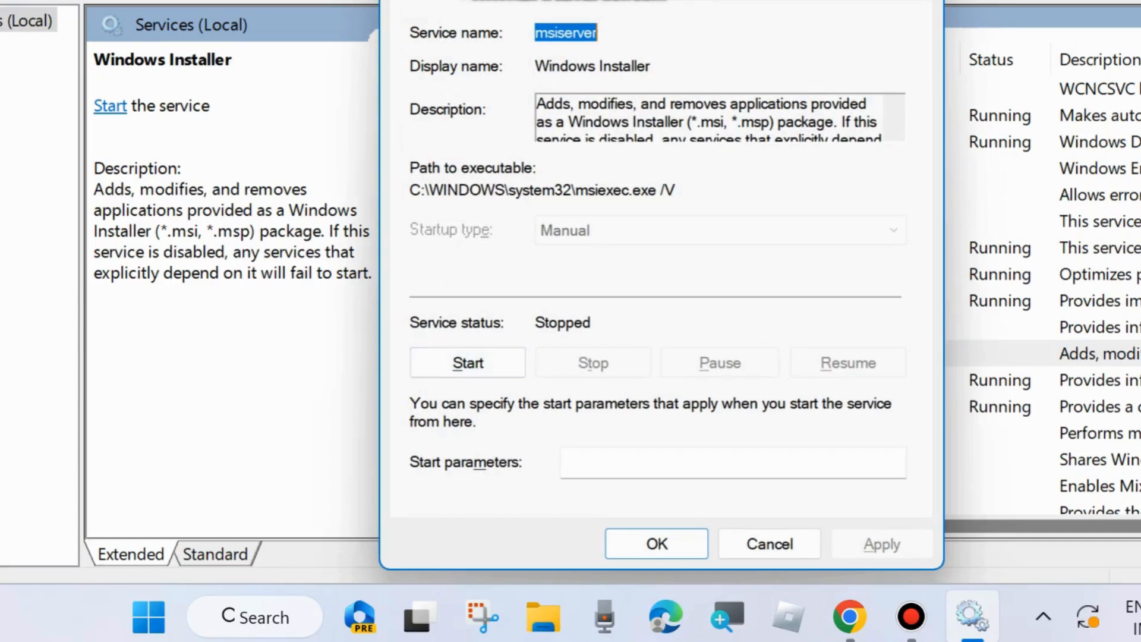